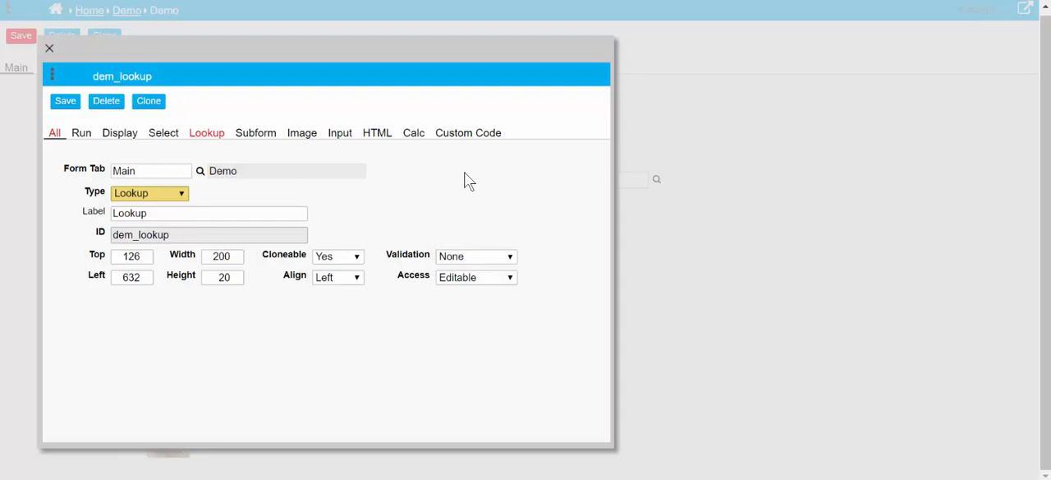
Enter alert('A record was chosen'); as the dem_lookup Javascript and return to the Demo form.
left_click(207, 131)
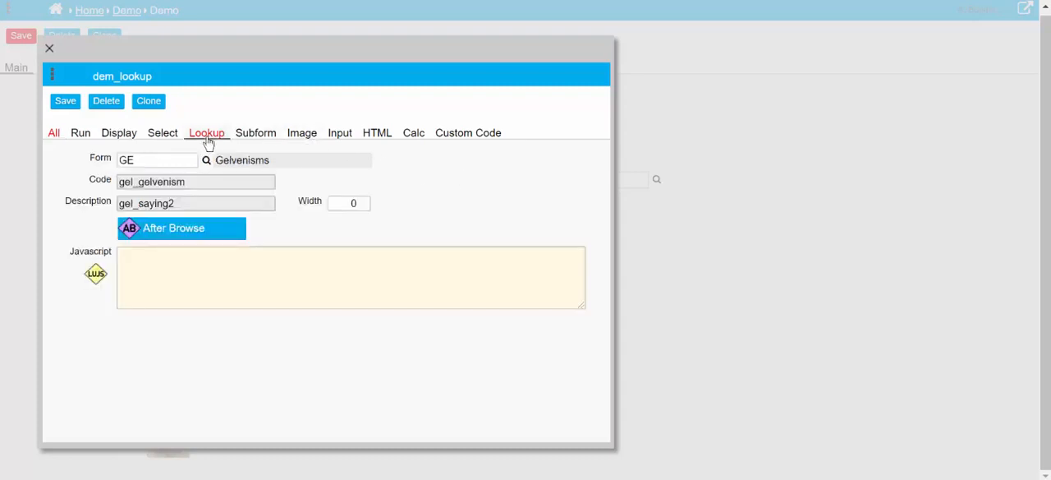
left_click(352, 276)
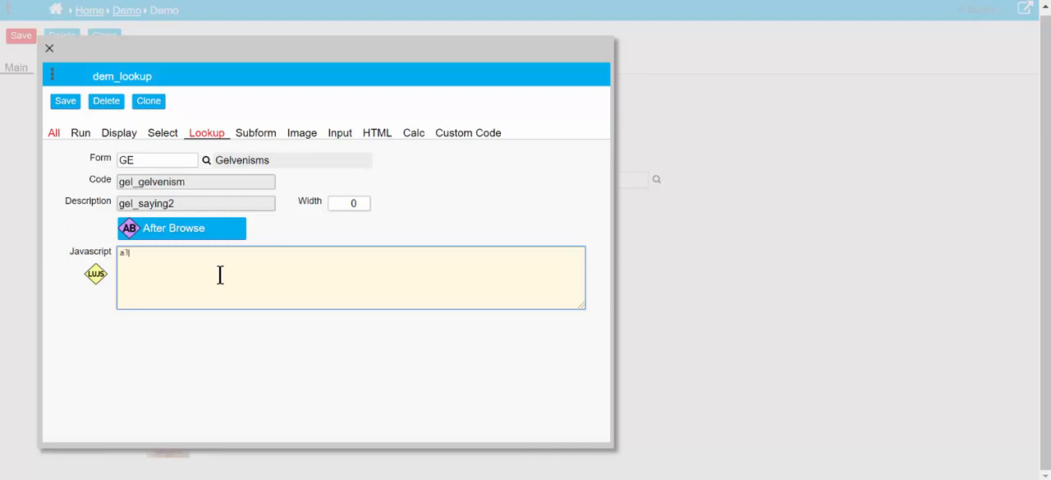
type("alert")
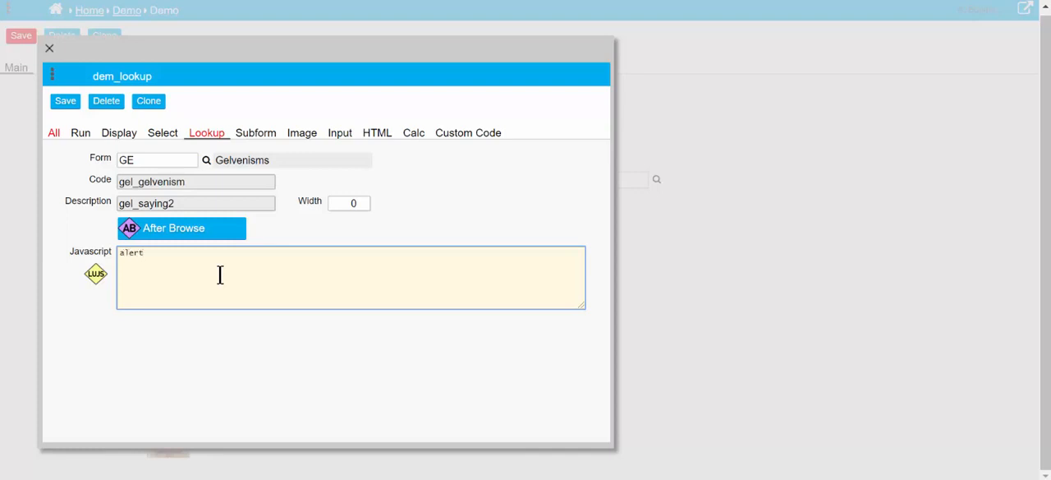
type("('")
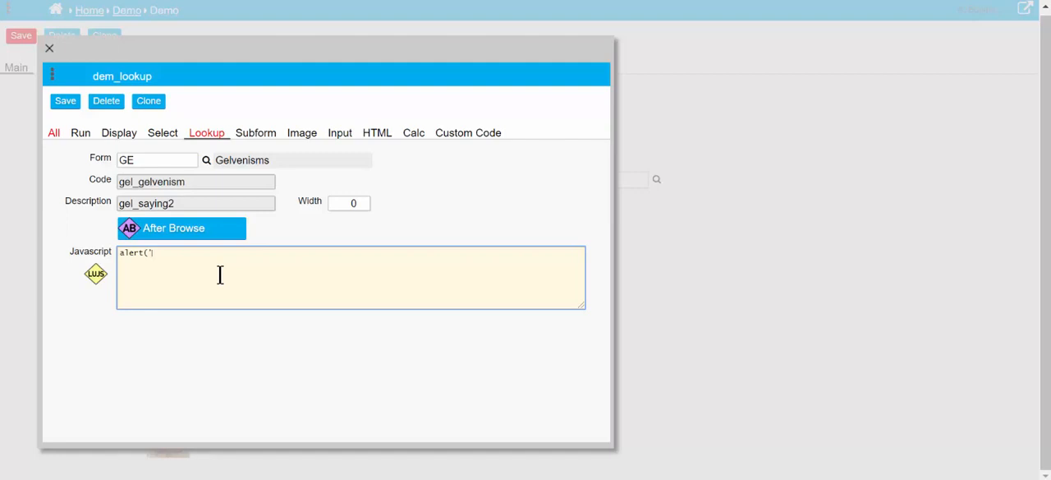
type("A recd")
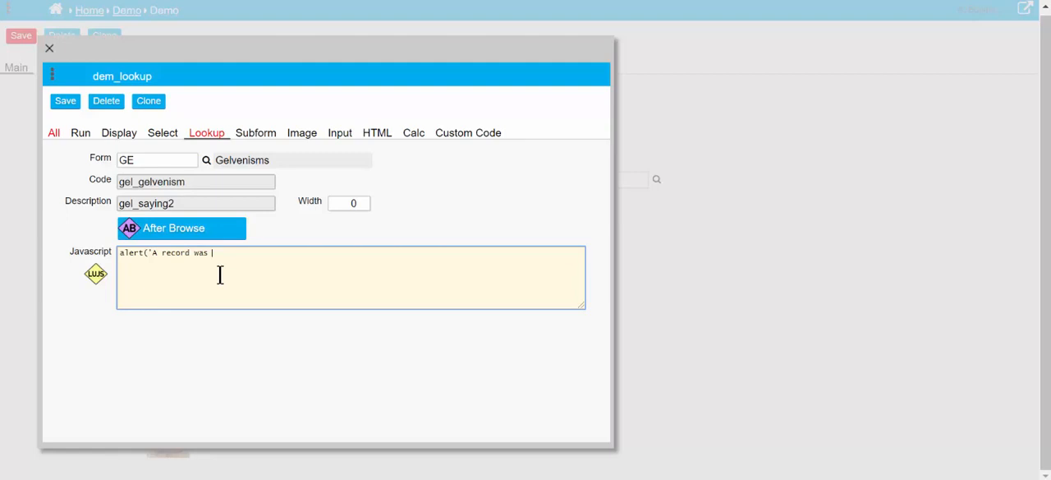
type("chosen")
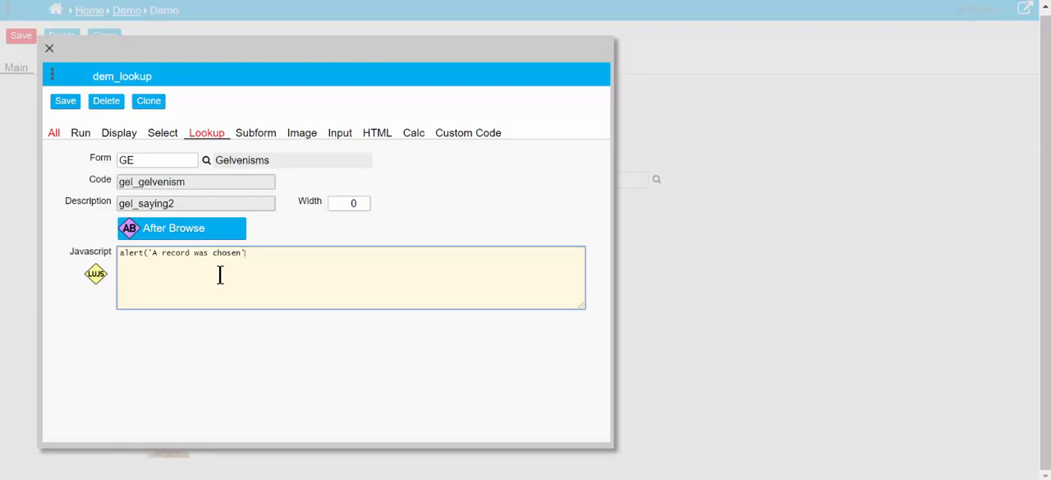
type(");")
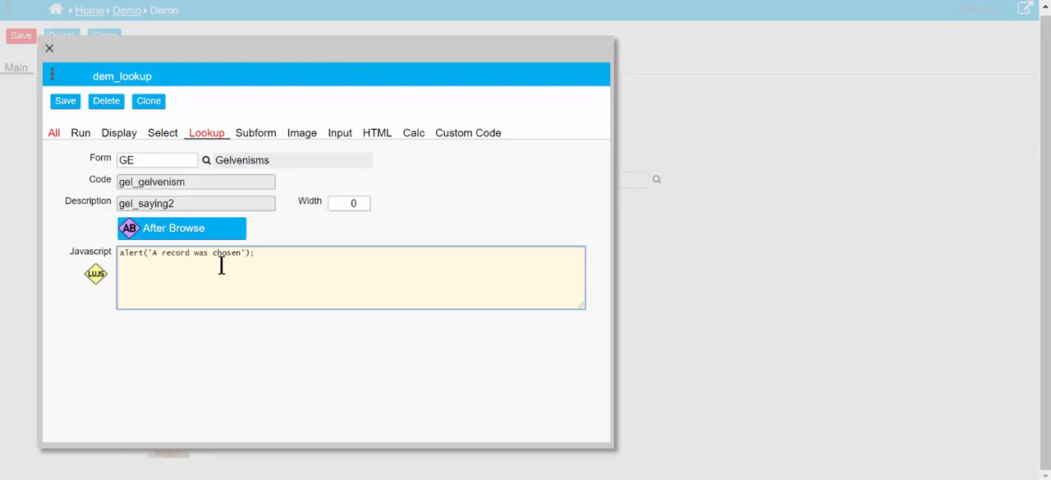
left_click(66, 100)
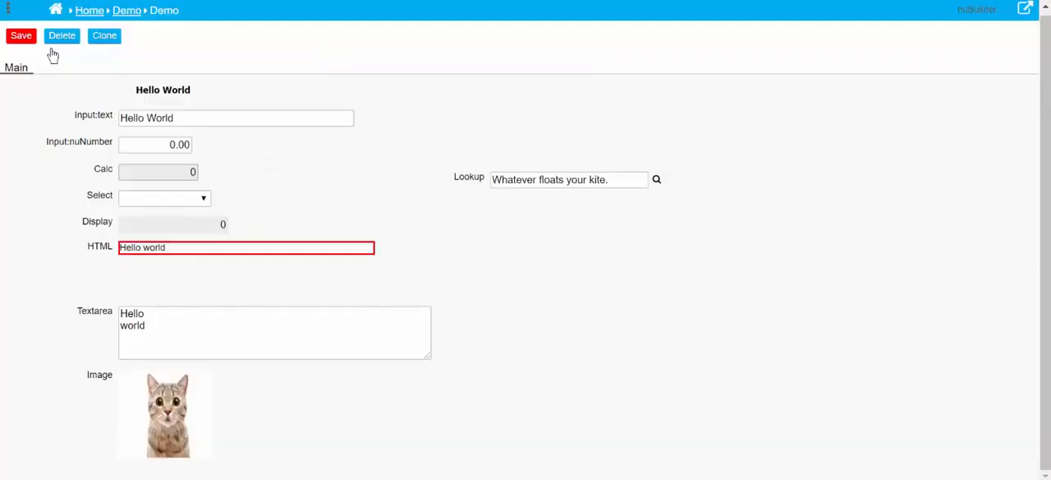
Pick Hurdle to climb. from the Gelvenisms list and acknowledge the record-chosen alert.
left_click(657, 179)
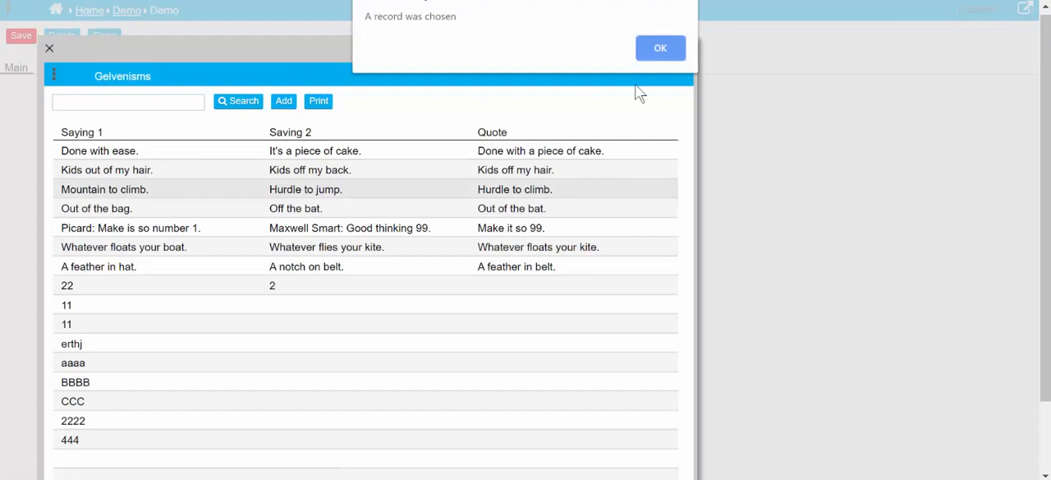
left_click(661, 48)
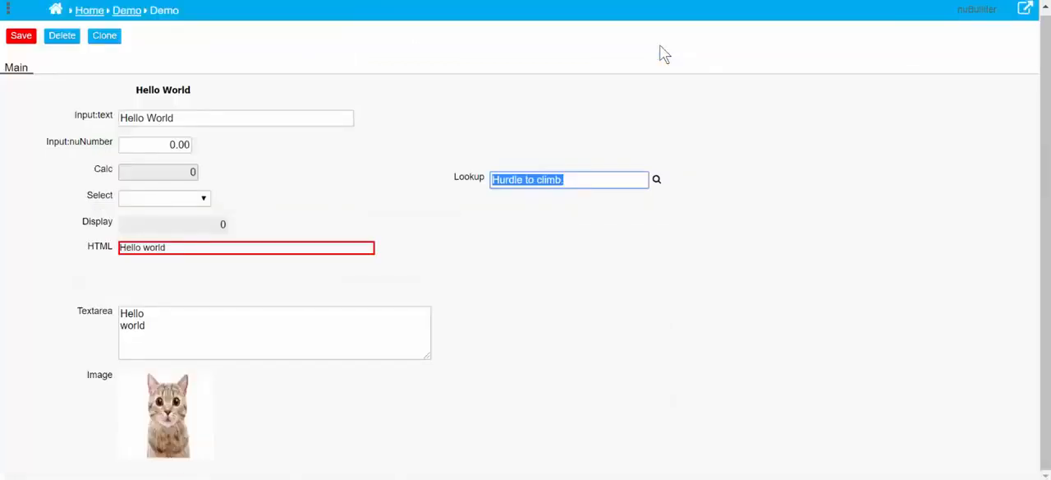
mouse_move(651, 67)
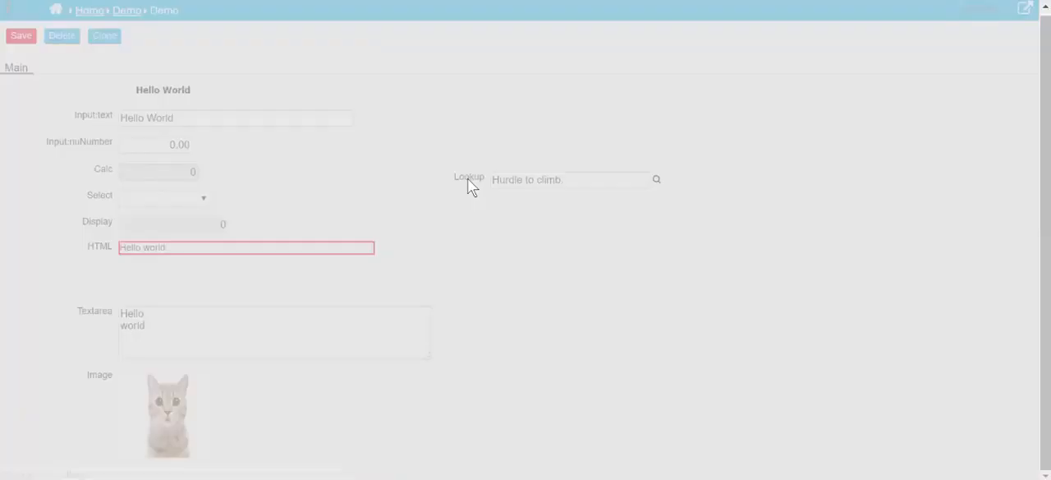
Write After Browse PHP using nuLookupRecord and nuSetFormValue to fill dem_input with gel_saying2.
left_click(470, 179)
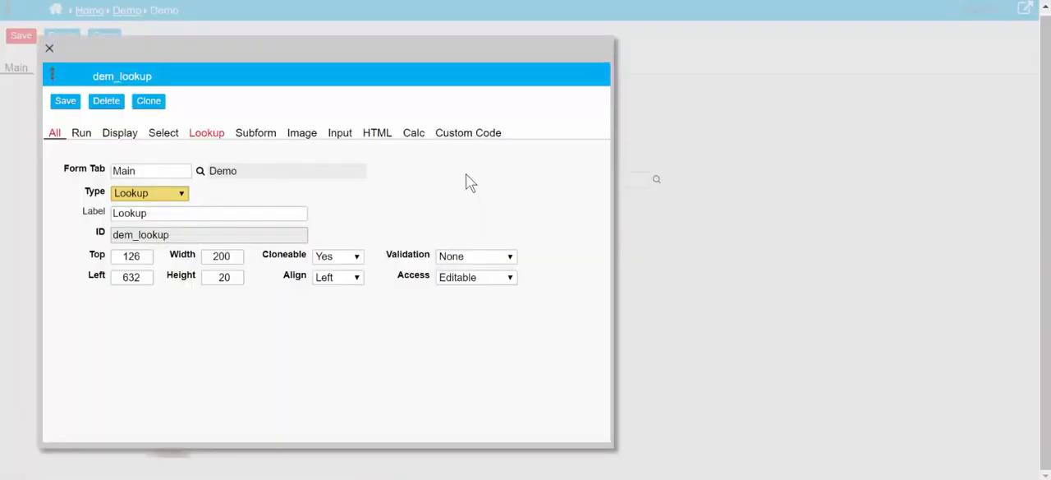
left_click(207, 131)
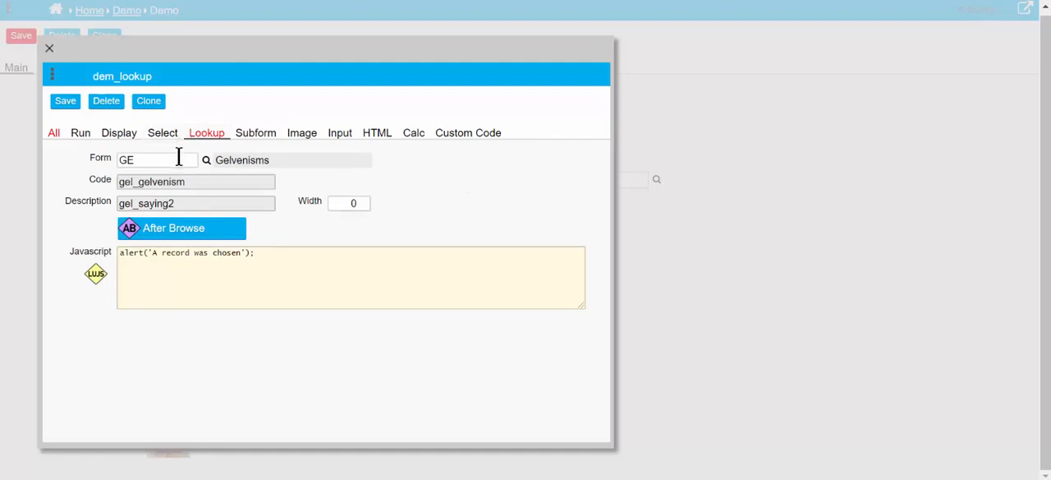
mouse_move(189, 230)
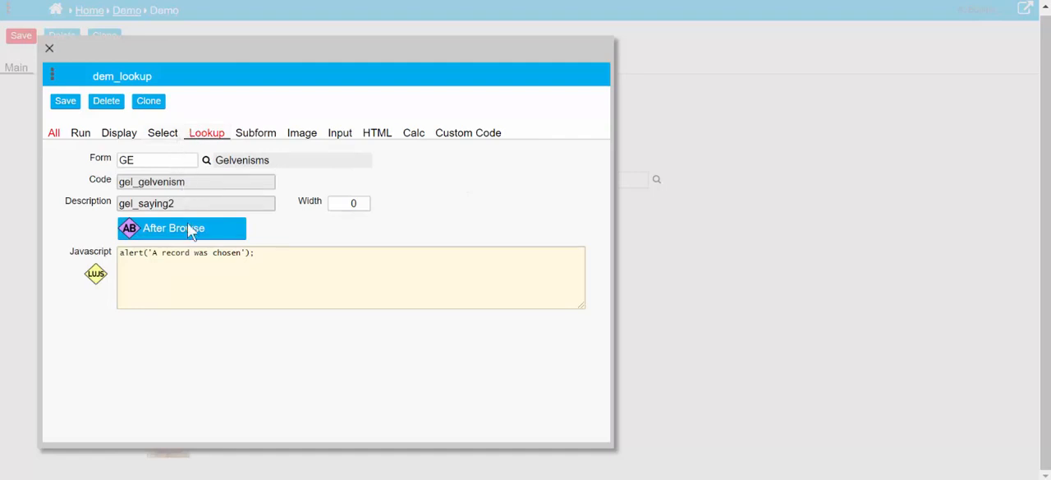
left_click(181, 227)
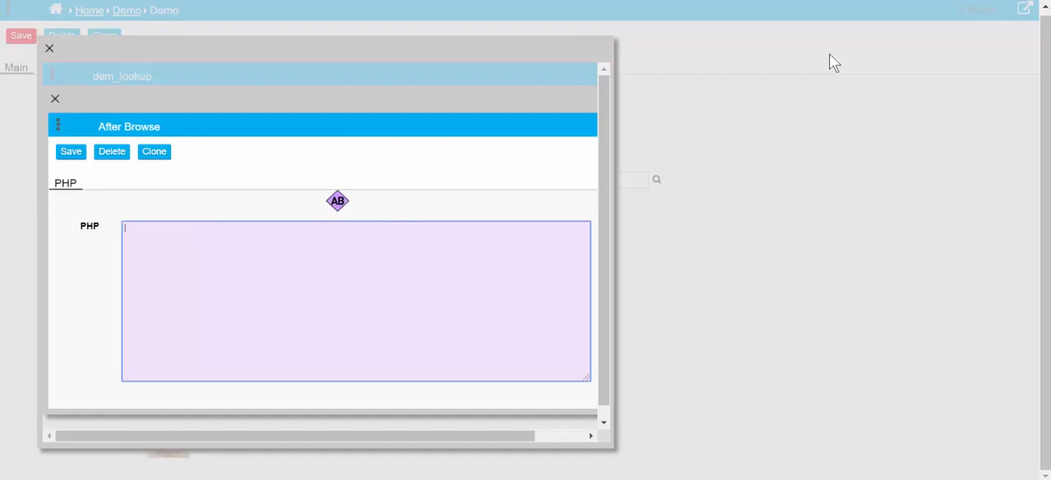
mouse_move(375, 57)
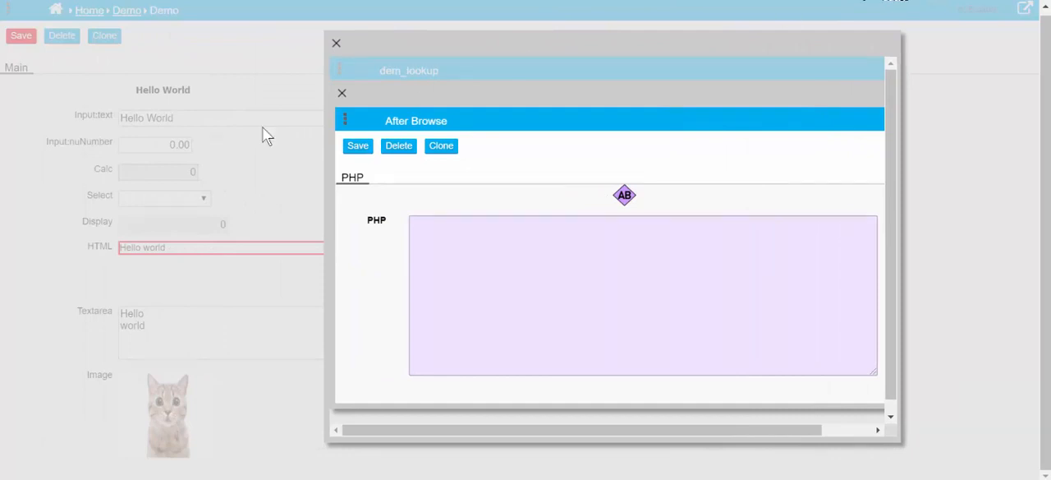
mouse_move(145, 205)
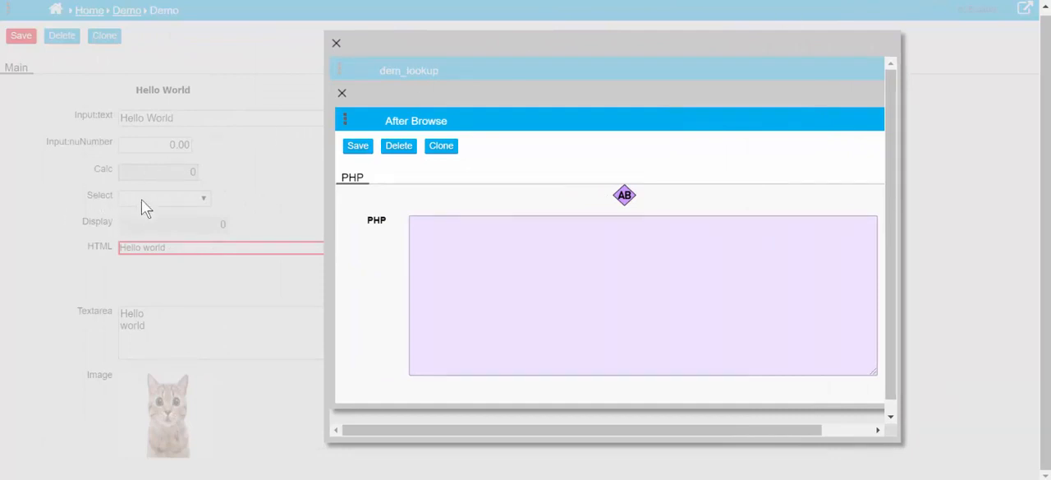
mouse_move(147, 234)
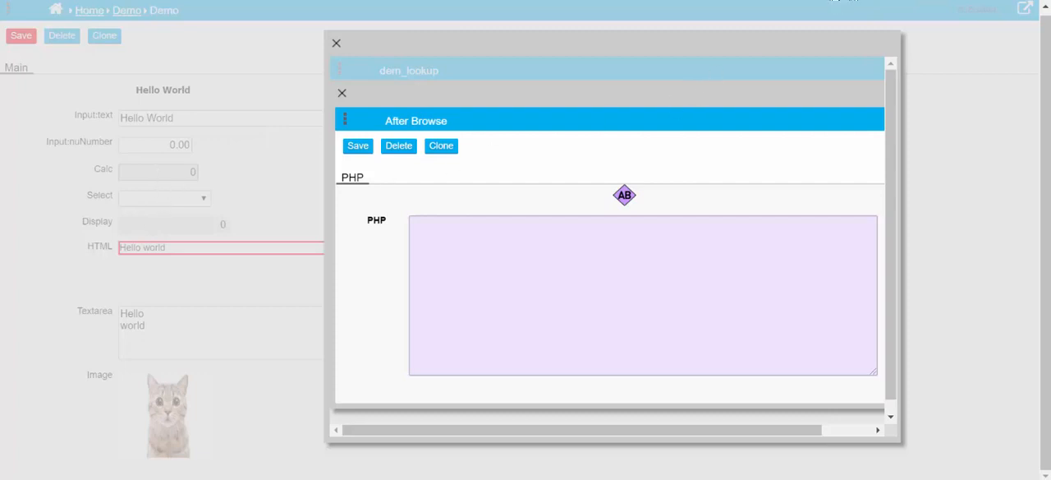
mouse_move(702, 222)
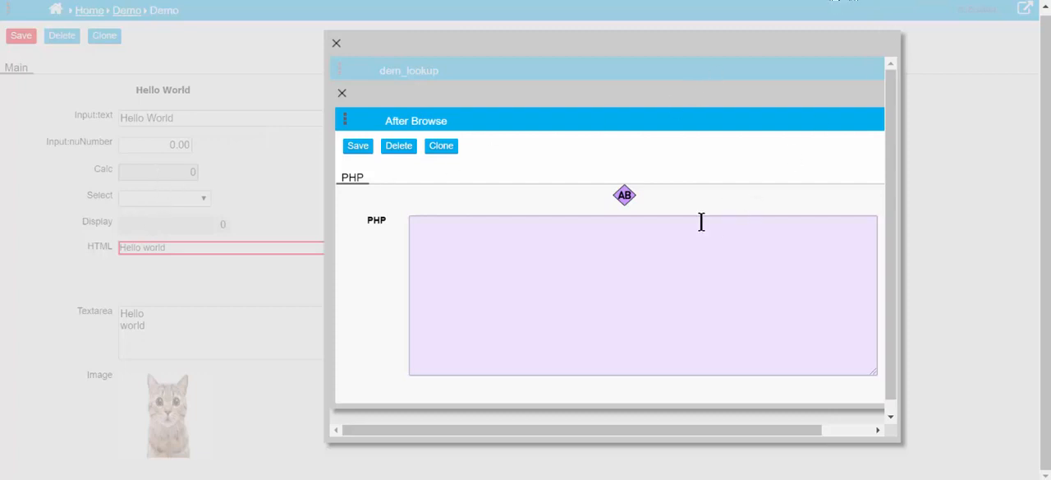
left_click(624, 196)
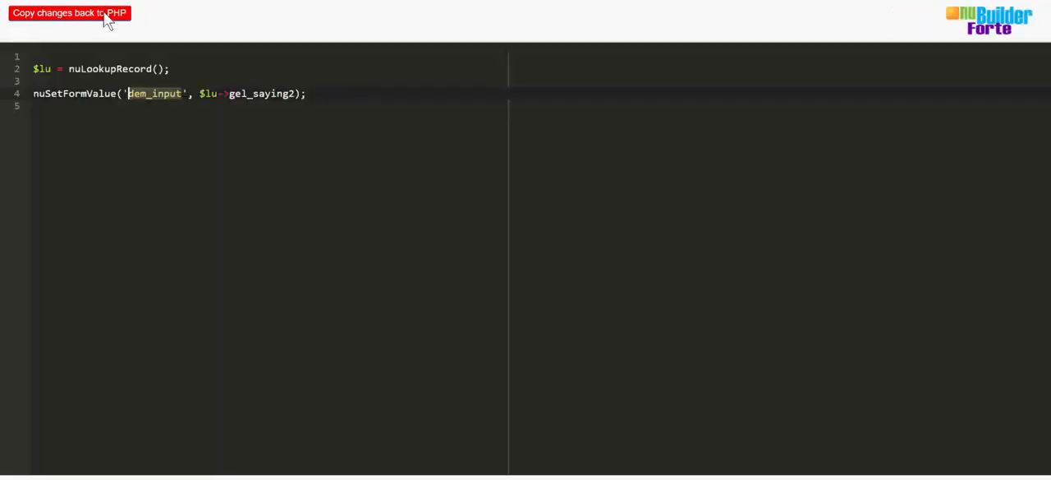
Copy the edited After Browse code back into the PHP field.
left_click(69, 13)
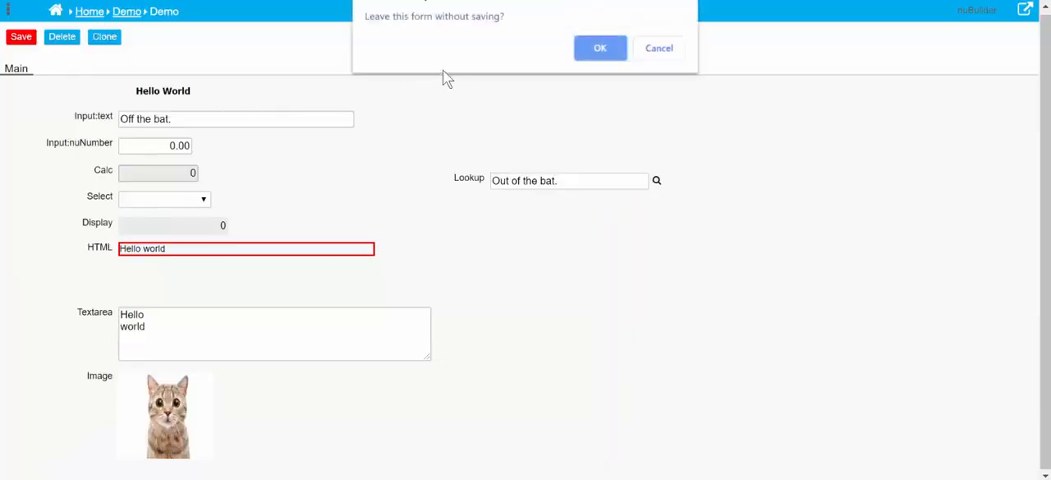
Leave without saving and reopen the Hello World Demo record with an empty lookup.
left_click(599, 47)
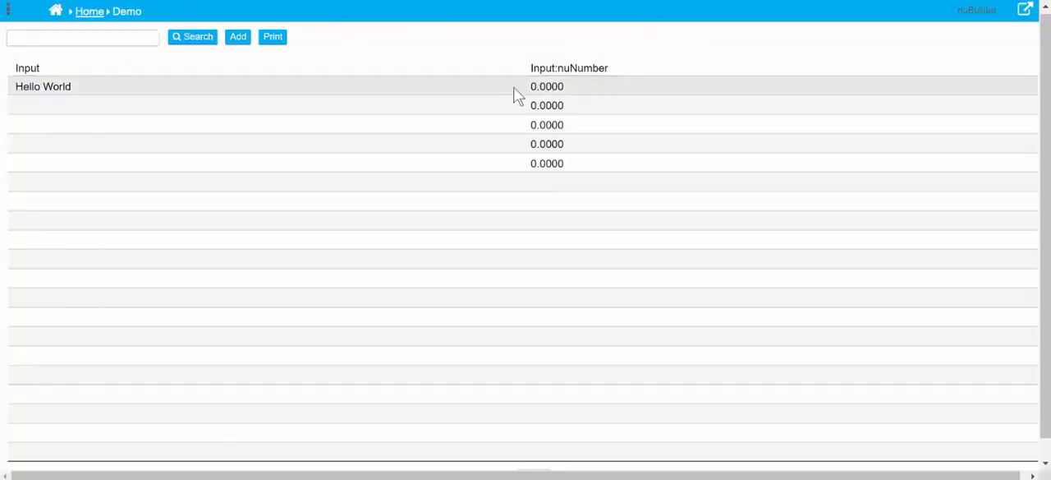
left_click(43, 86)
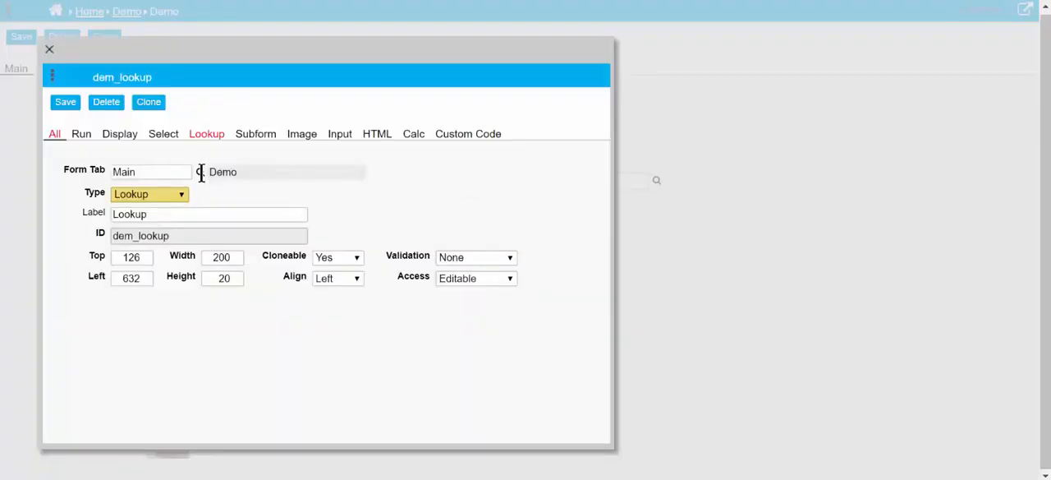
left_click(207, 133)
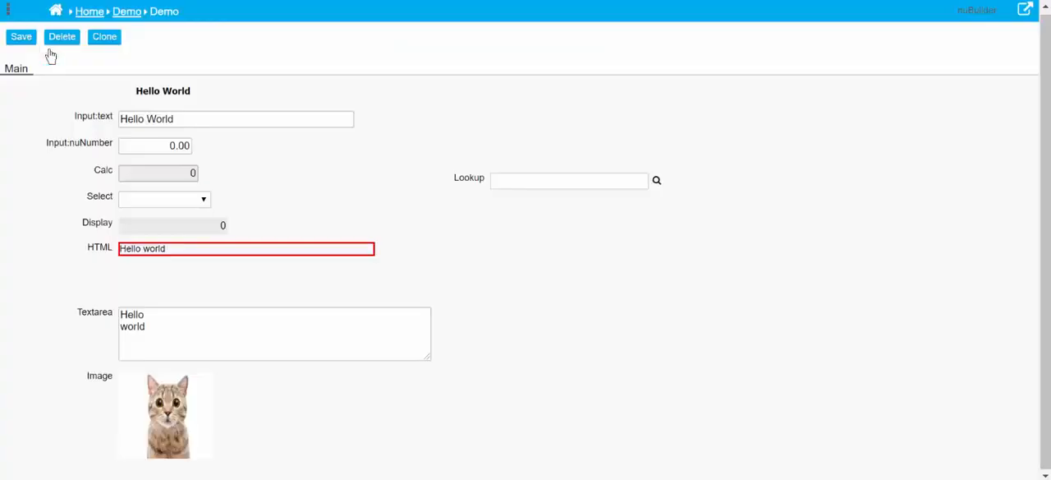
mouse_move(656, 182)
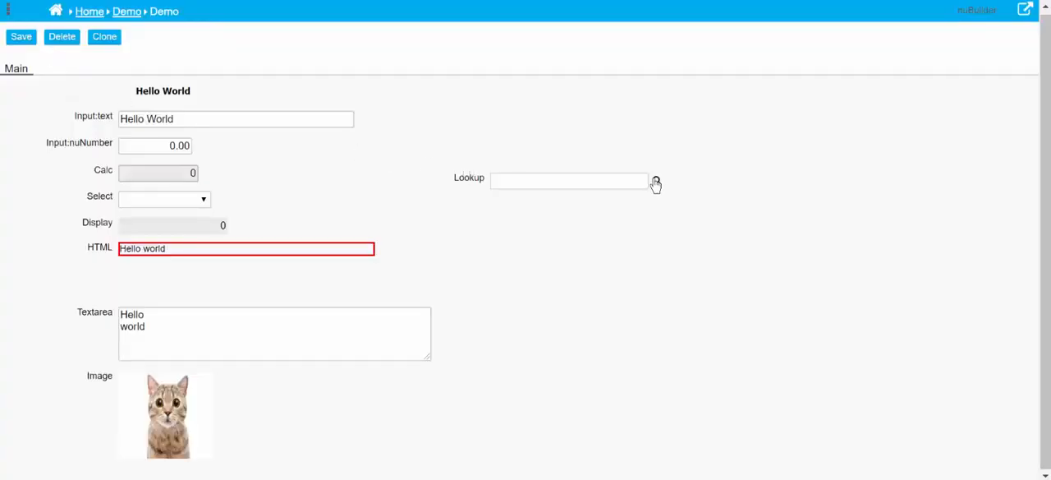
Bring up the Gelvenisms lookup list to choose Kids off my hair.
left_click(653, 181)
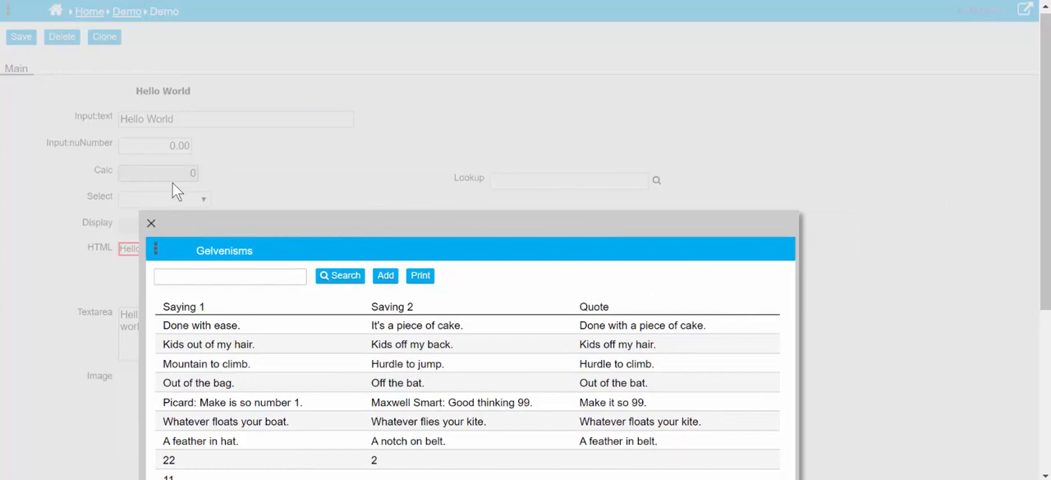
mouse_move(473, 338)
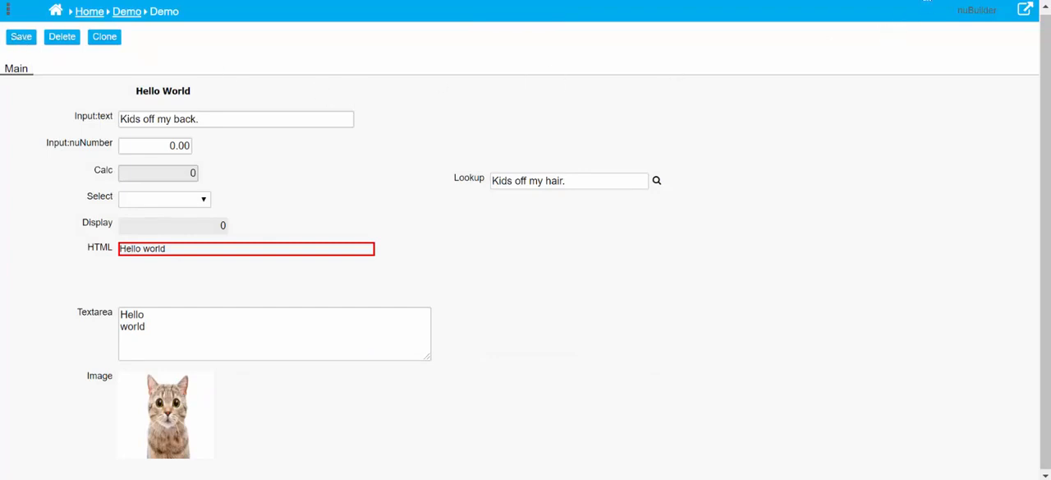
mouse_move(881, 135)
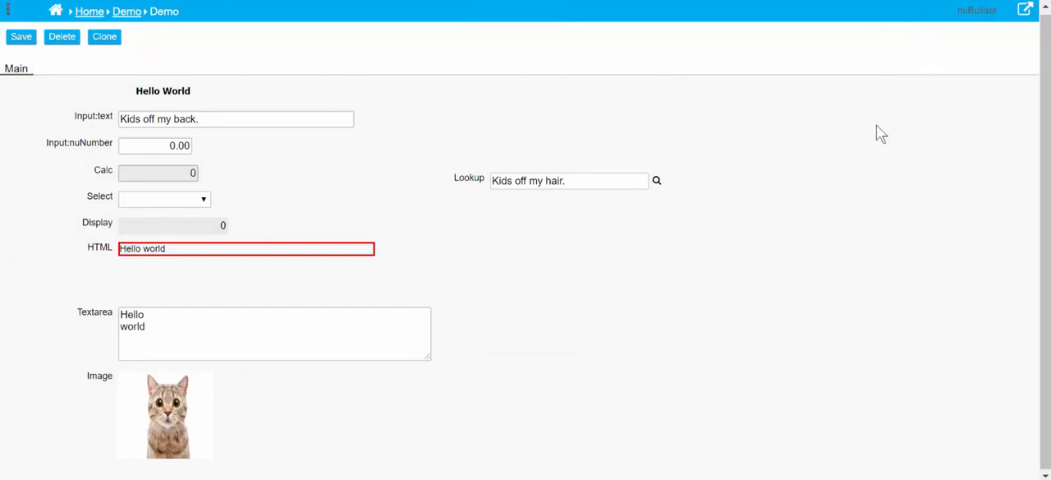